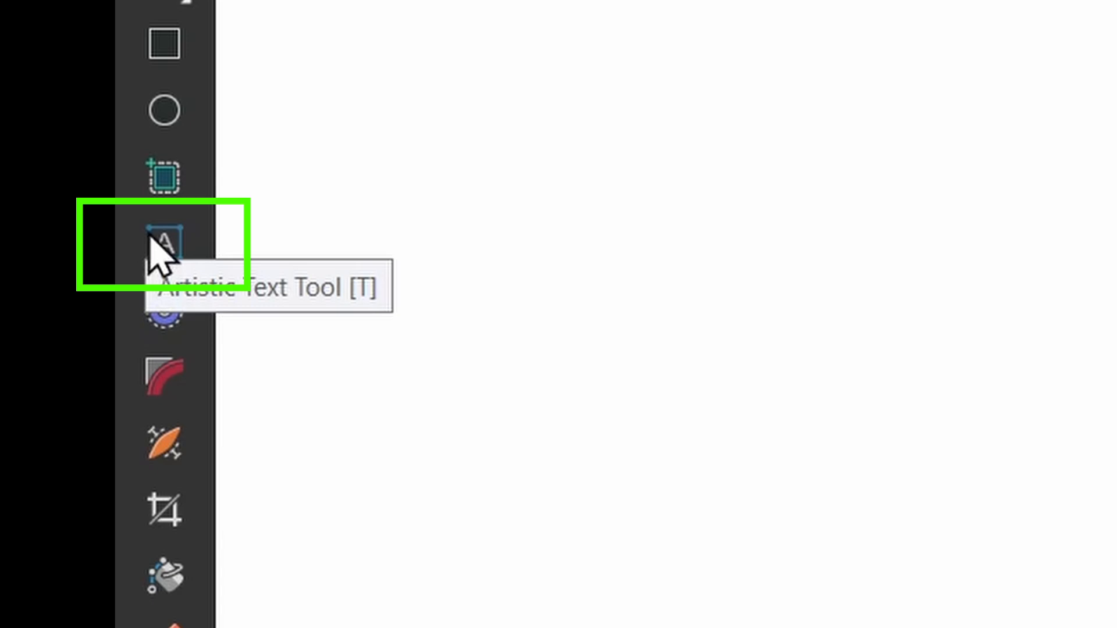
Create artistic text reading Good in the Whimsy Boho font with the Artistic Text Tool.
click(167, 239)
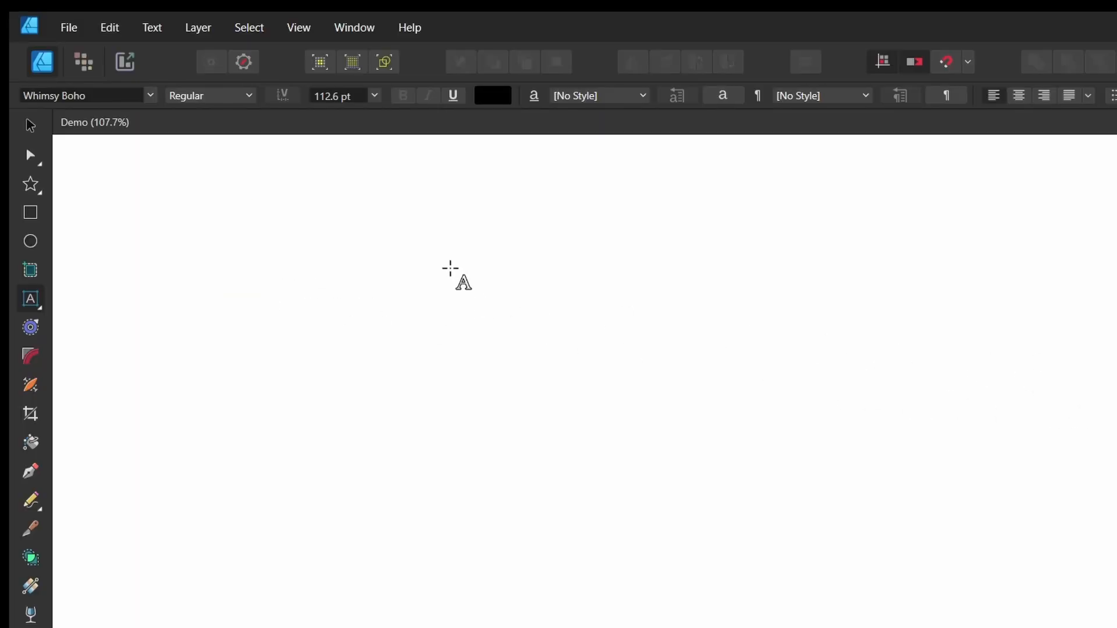
text(Good)
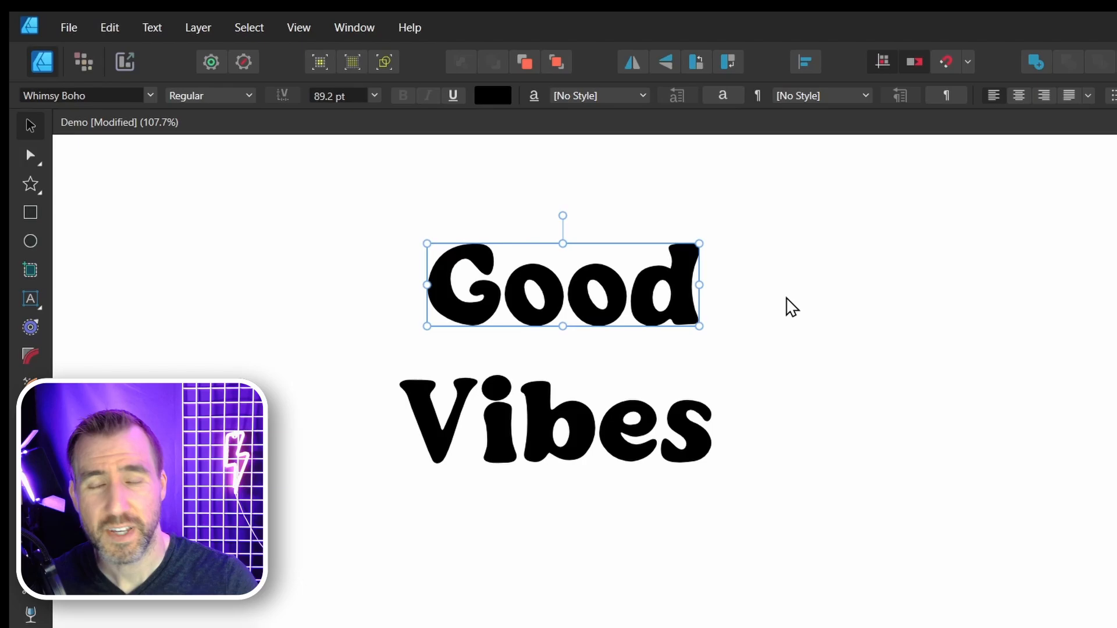
mouse_move(824, 351)
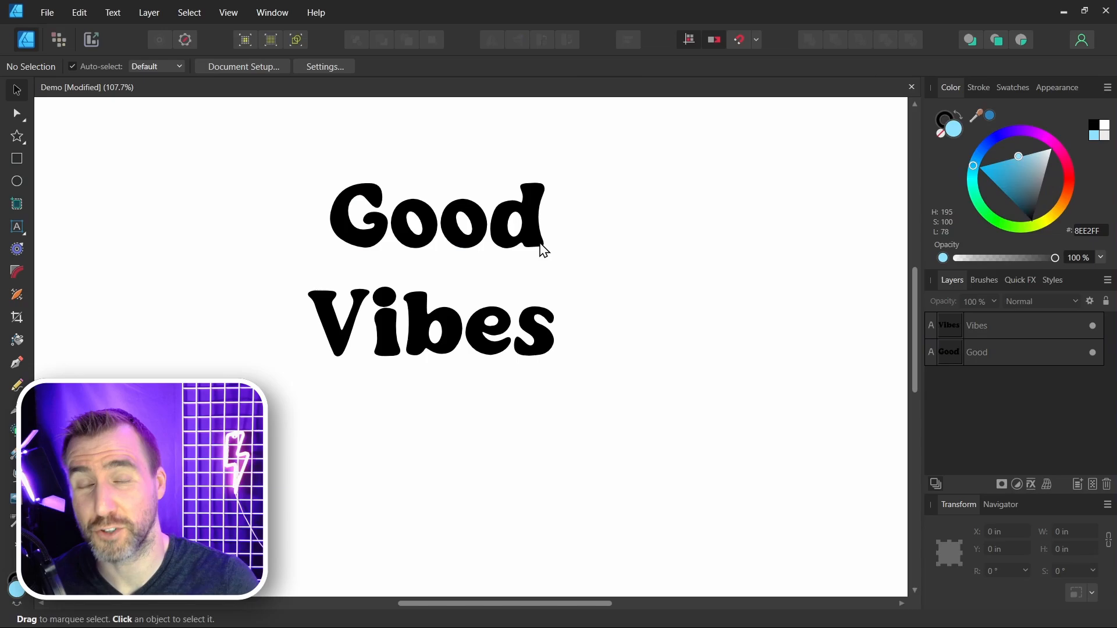
mouse_move(575, 270)
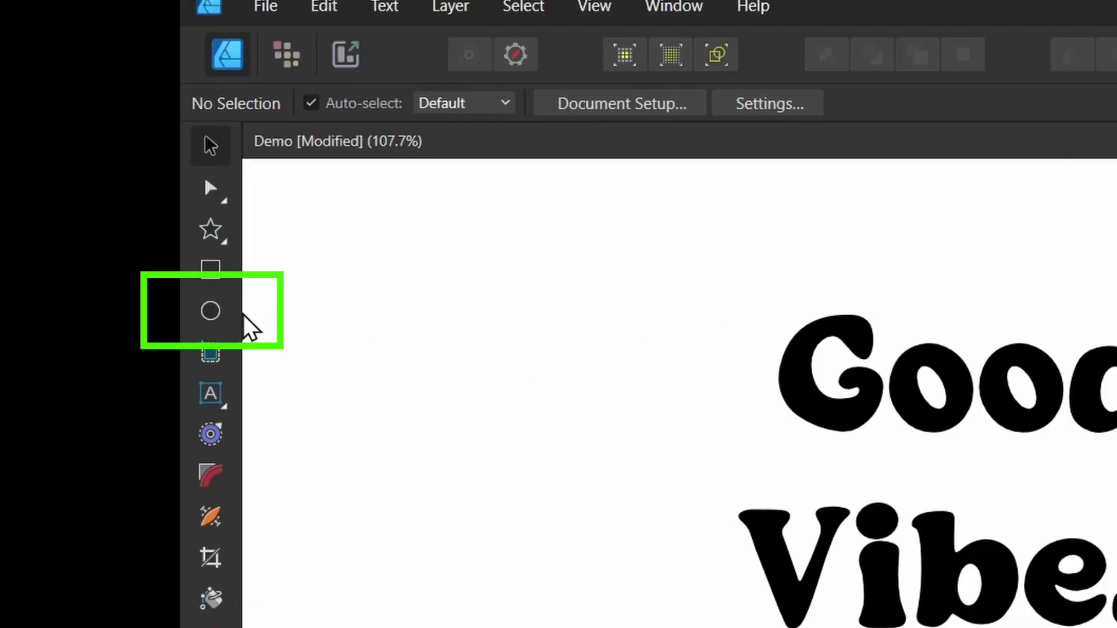
mouse_move(211, 320)
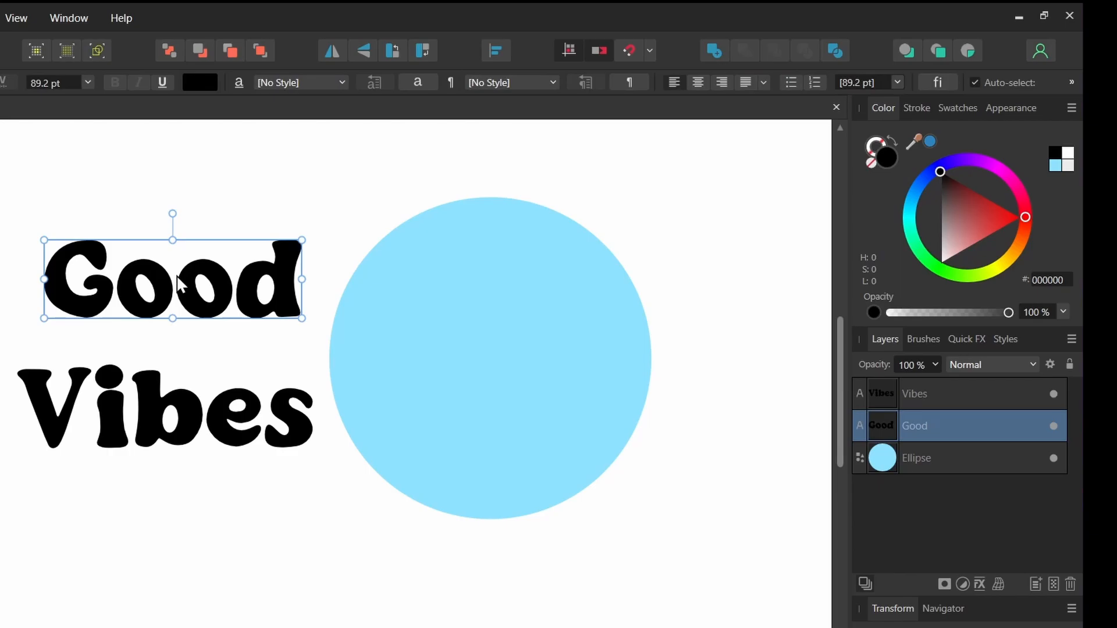
Move the Good text onto the top of the light blue circle.
drag(178, 278, 370, 267)
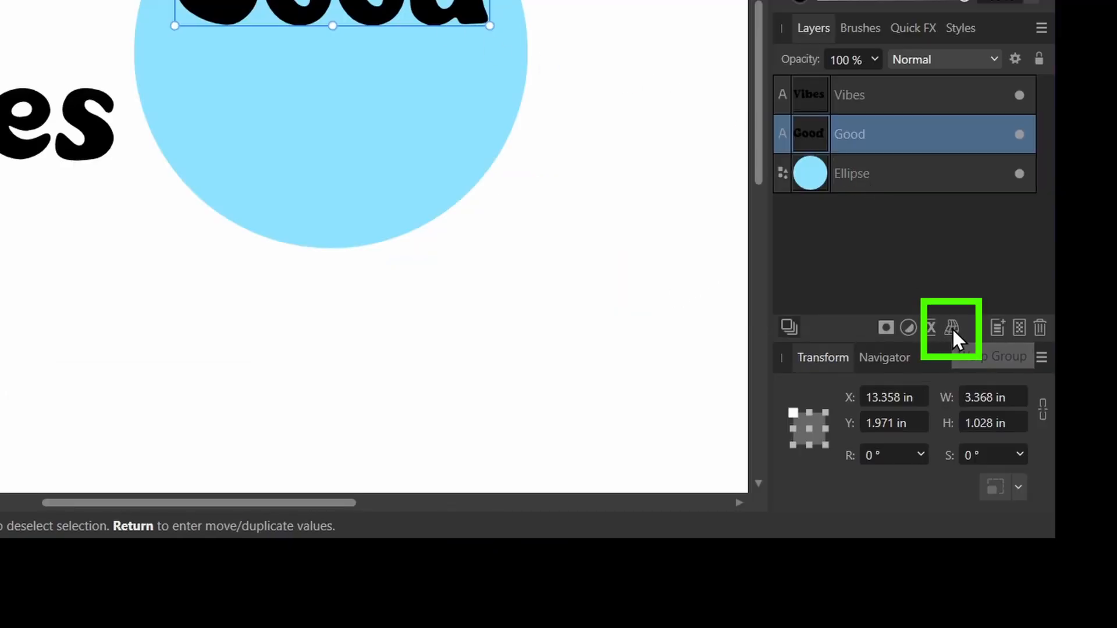
Wrap Good in a Quad warp group and nudge a corner handle toward the circle's edge.
click(952, 328)
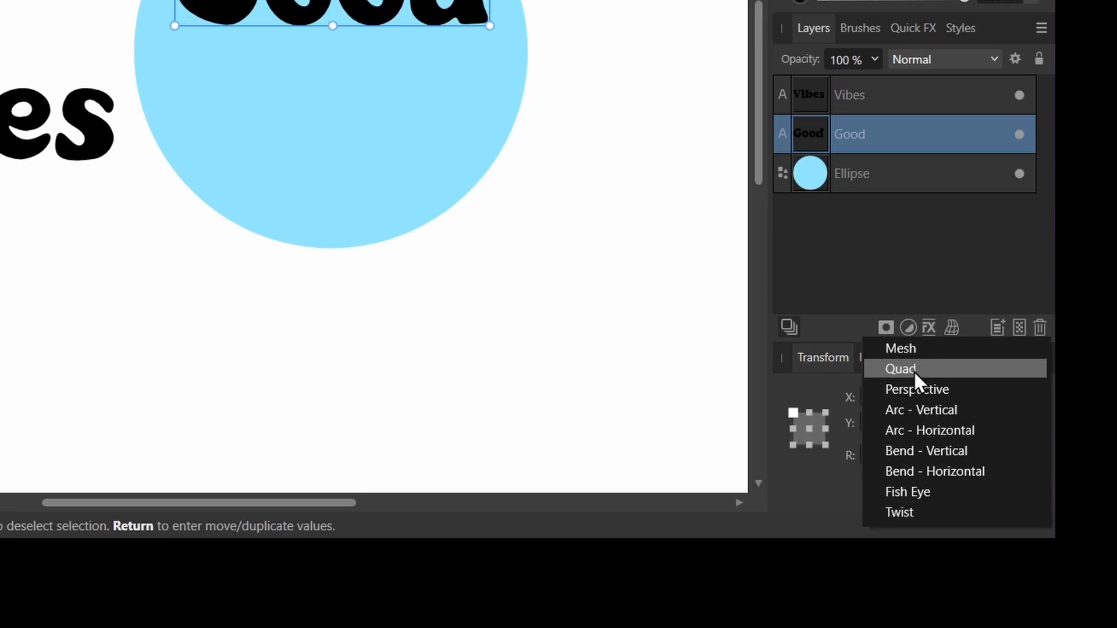
click(899, 369)
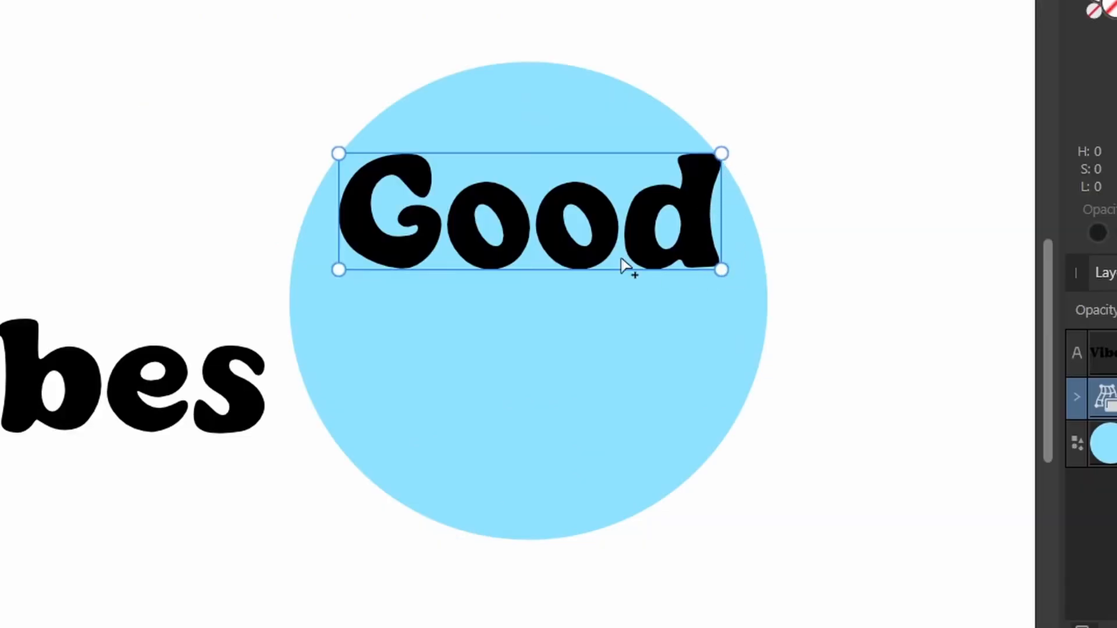
mouse_move(344, 282)
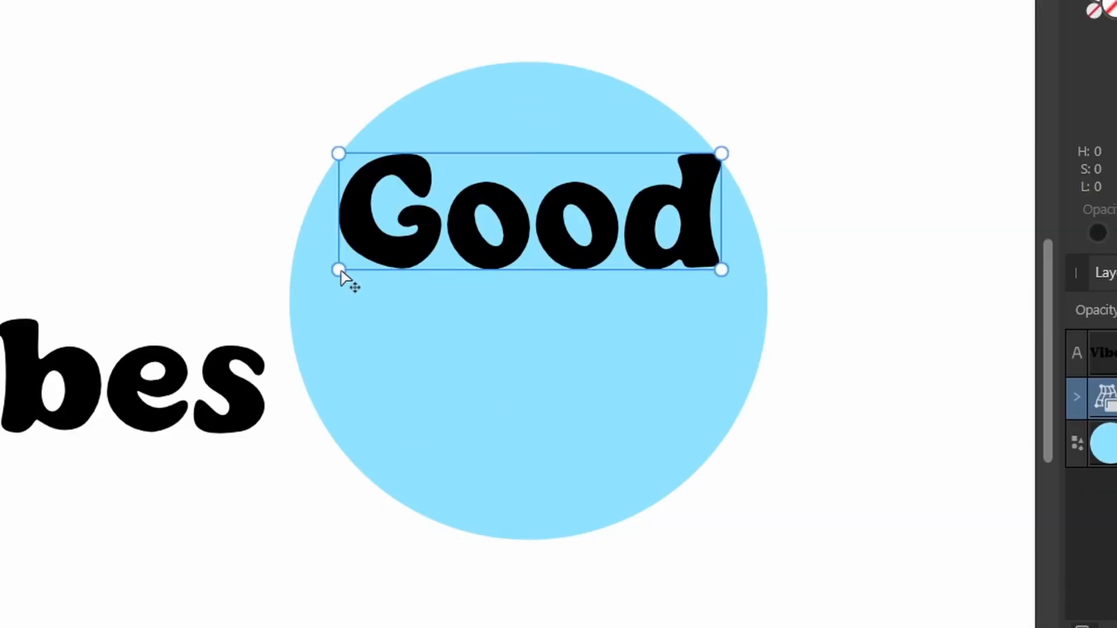
drag(338, 153, 336, 137)
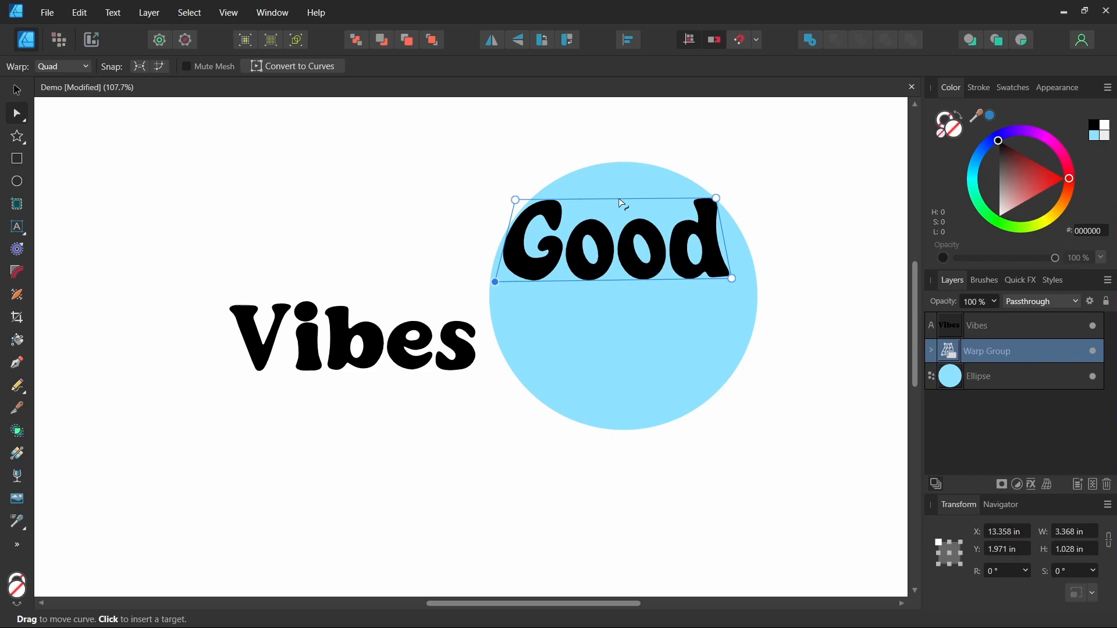
Bow Good's top edge upward, change the warp to Mesh and pull its corner to the circle.
drag(618, 197, 631, 163)
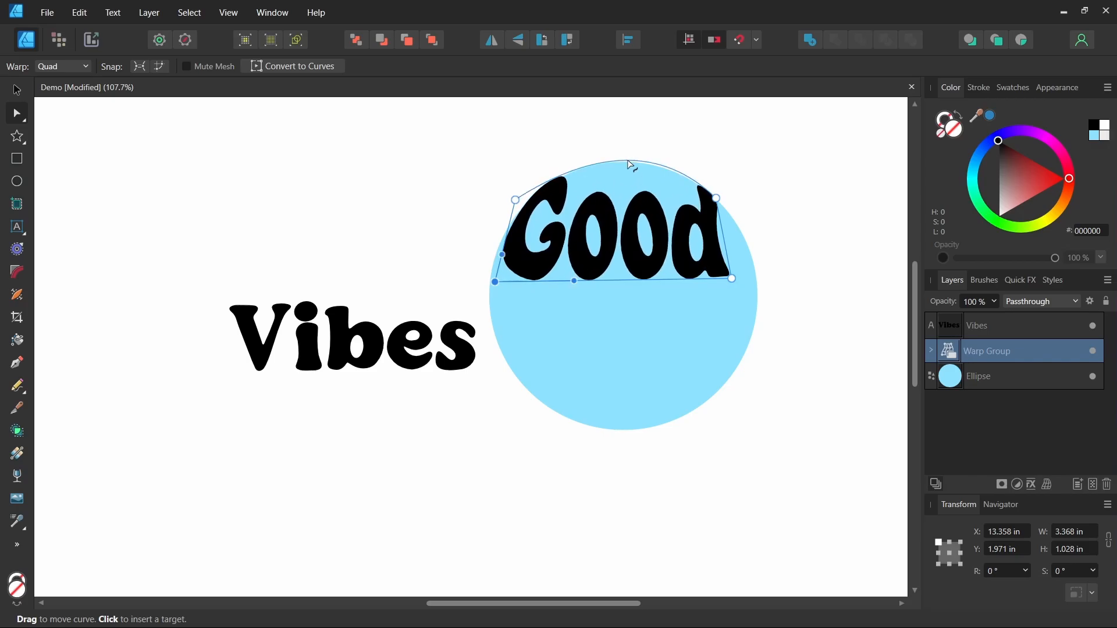
click(63, 65)
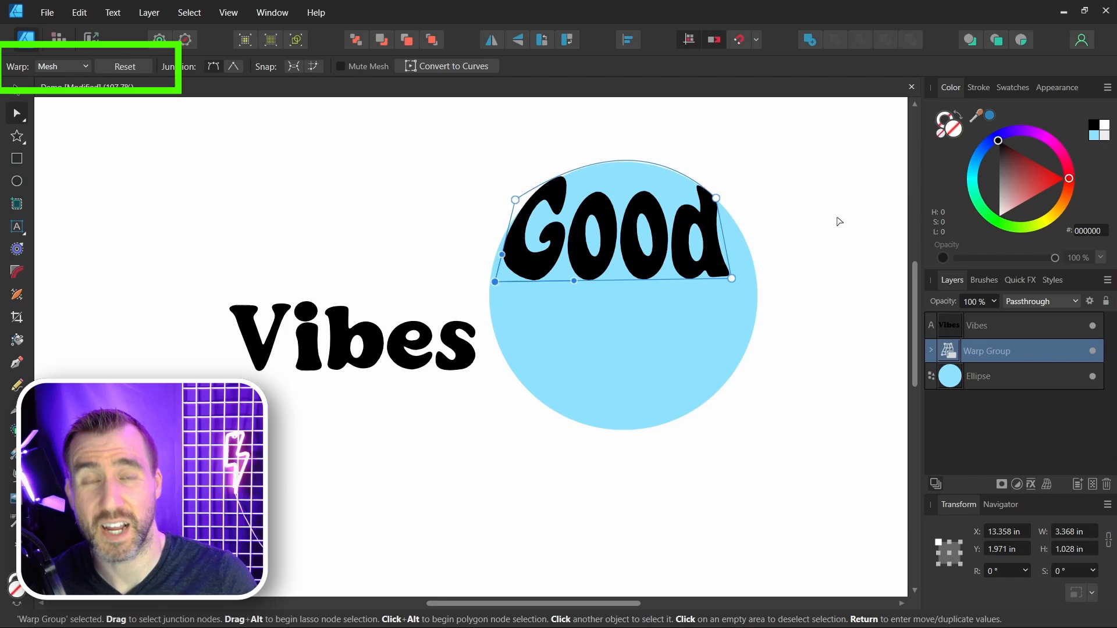
mouse_move(817, 225)
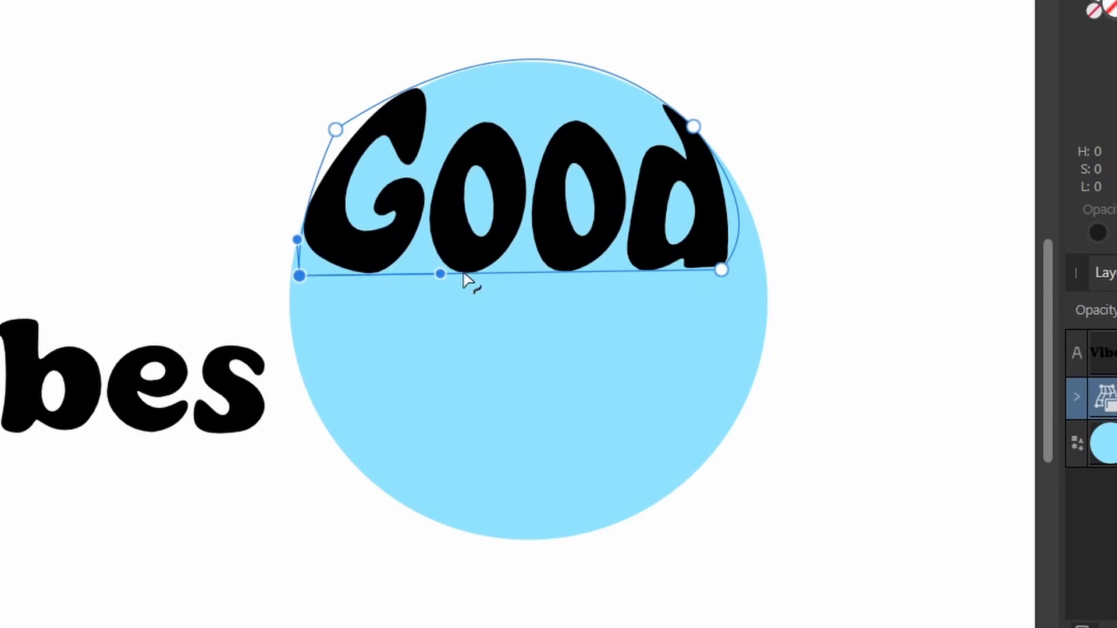
drag(725, 270, 725, 272)
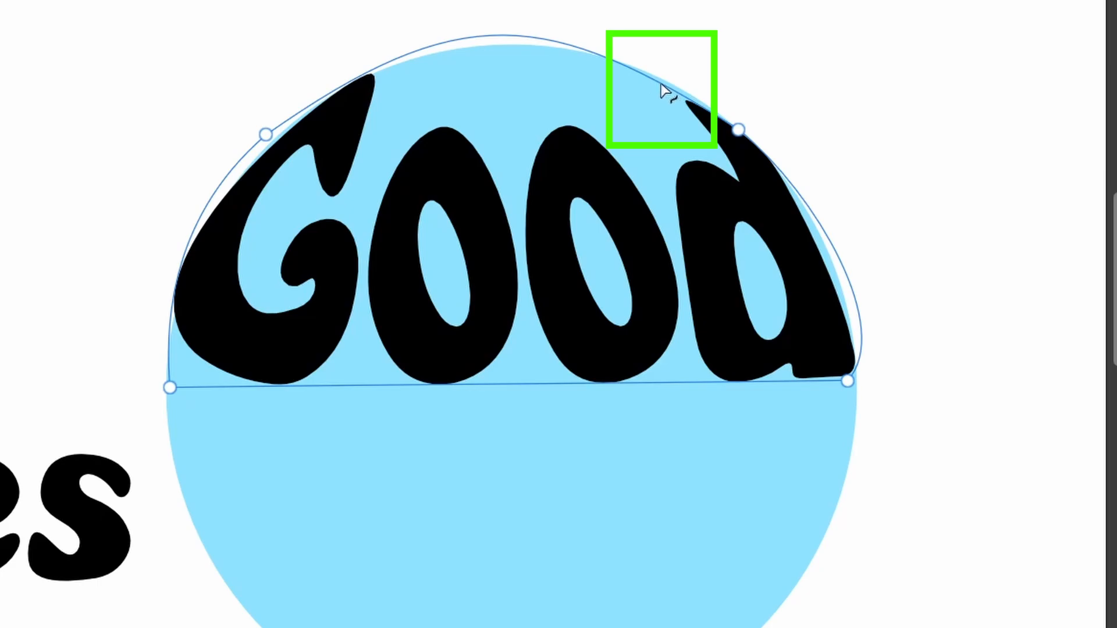
mouse_move(660, 91)
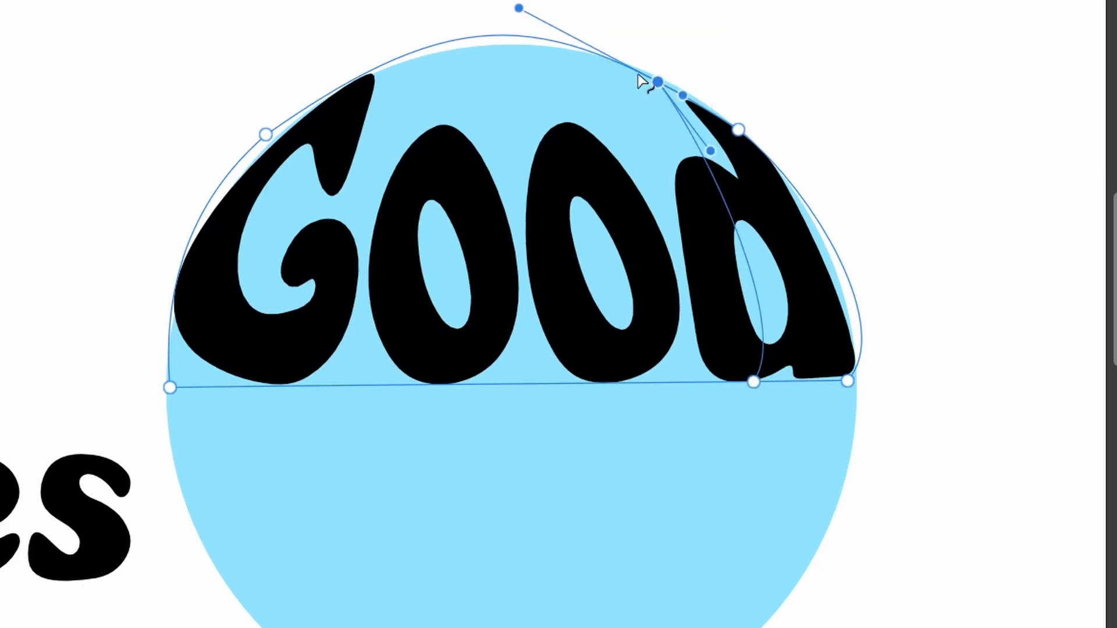
mouse_move(640, 36)
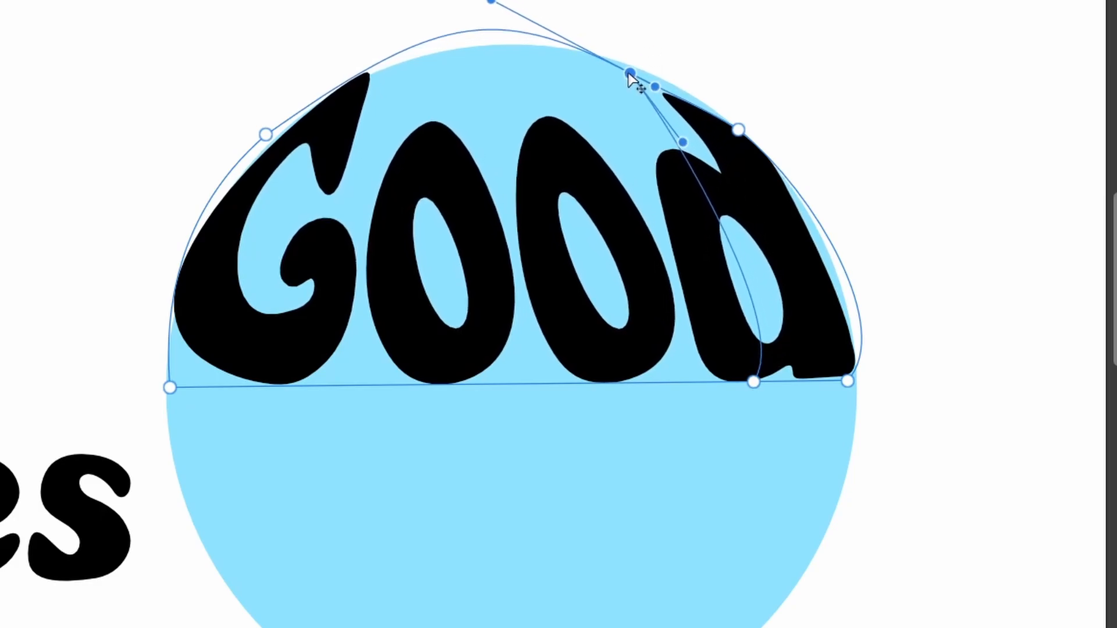
Pull a mesh point near the d to reshape the letters along the circle's top.
drag(636, 84, 608, 55)
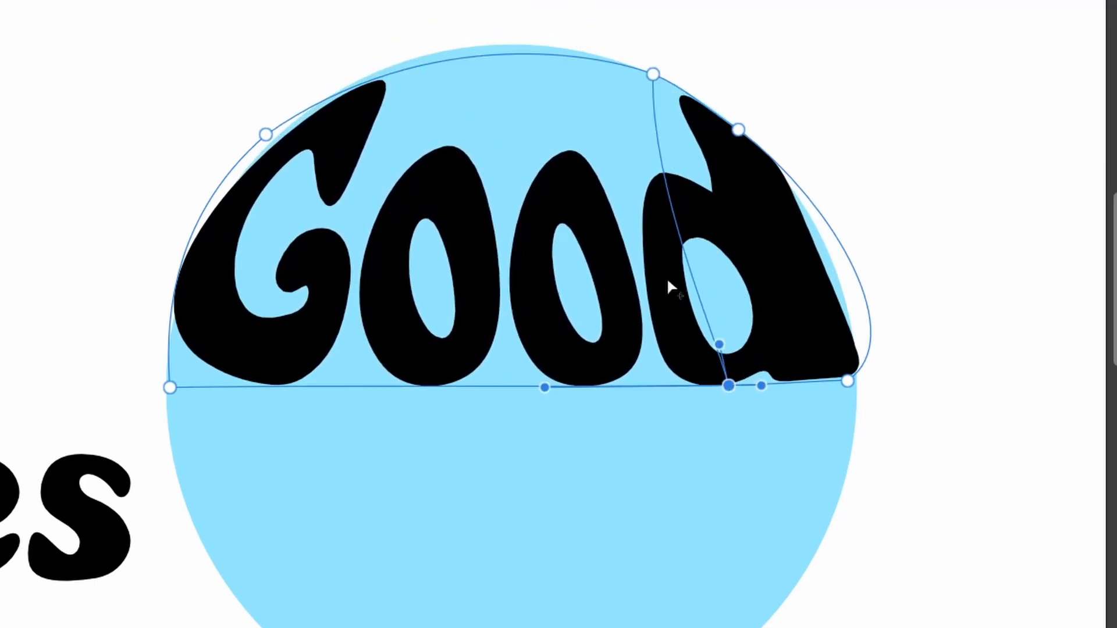
mouse_move(399, 79)
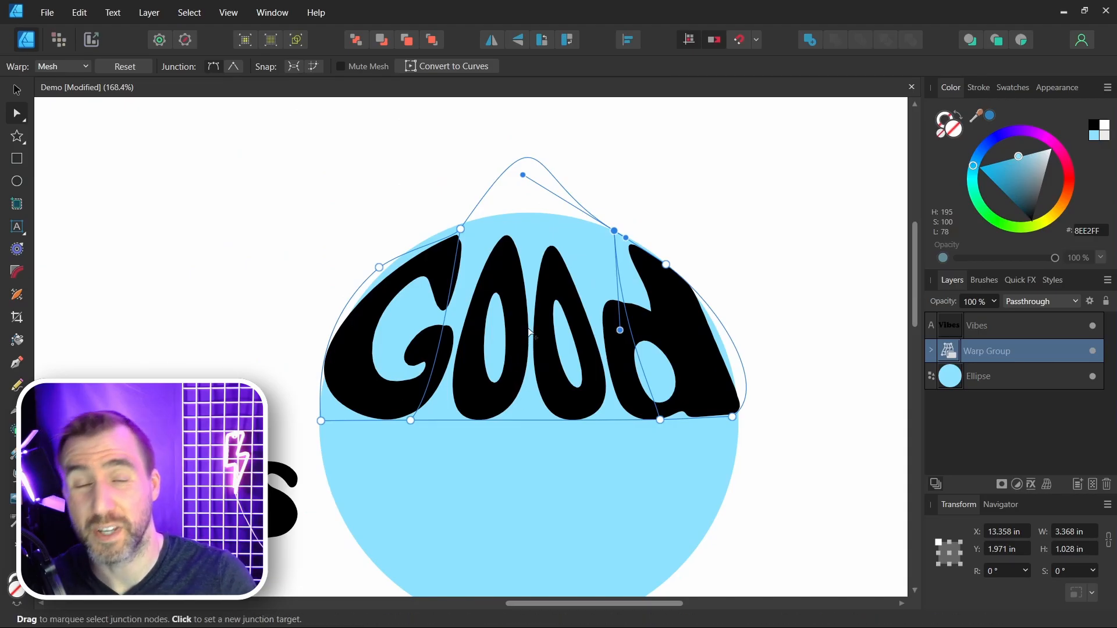
Adjust mesh nodes with the Node Tool and begin capitalising the warped word's letters.
click(16, 227)
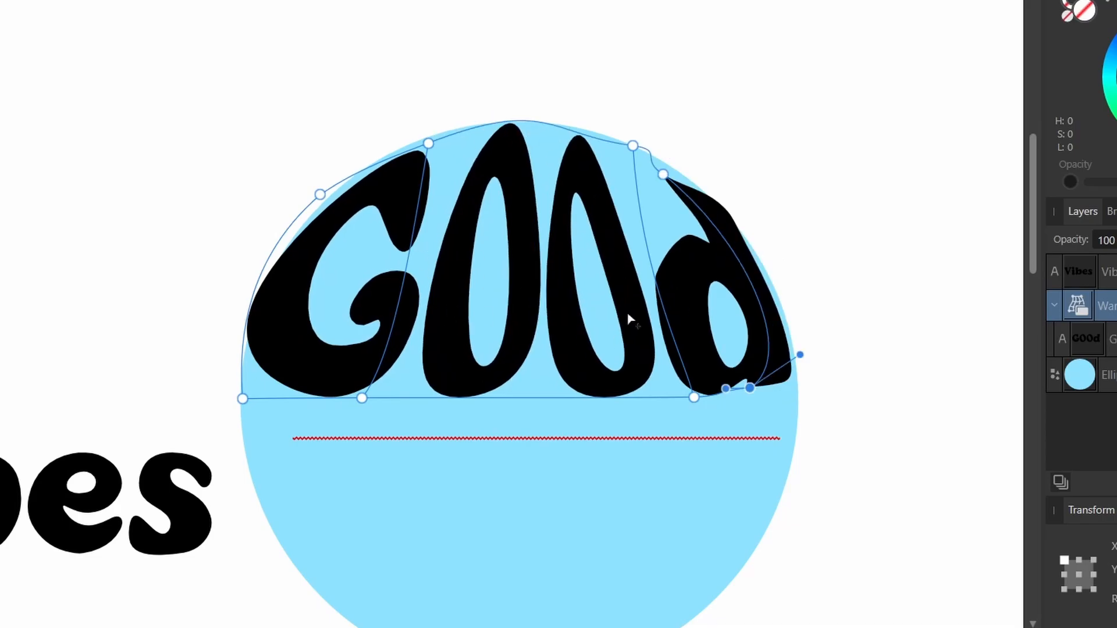
mouse_move(536, 300)
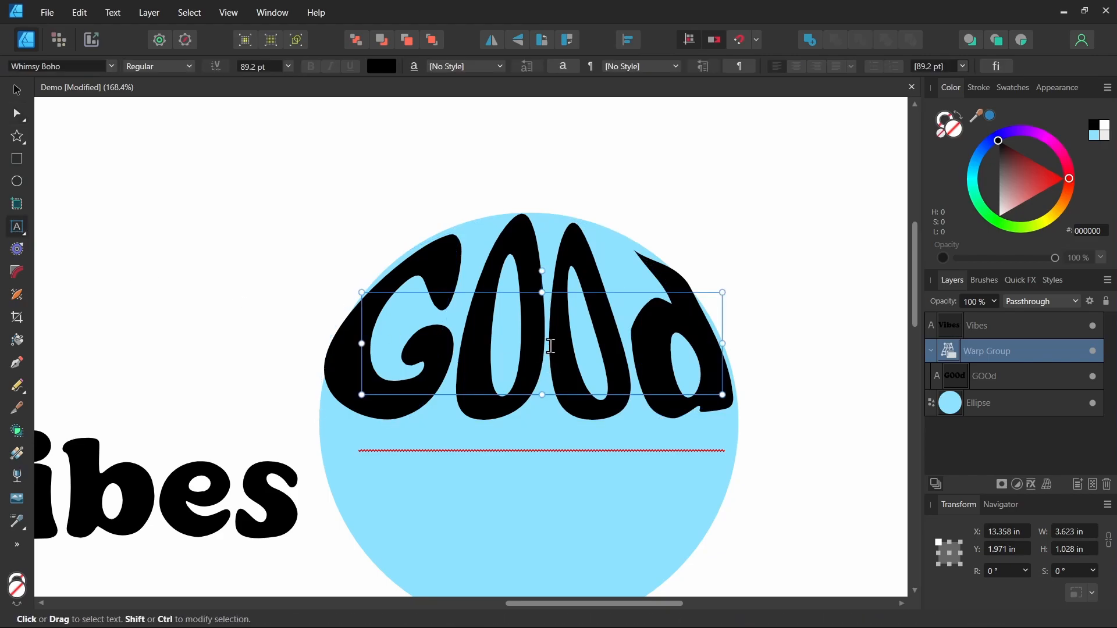
right_click(550, 347)
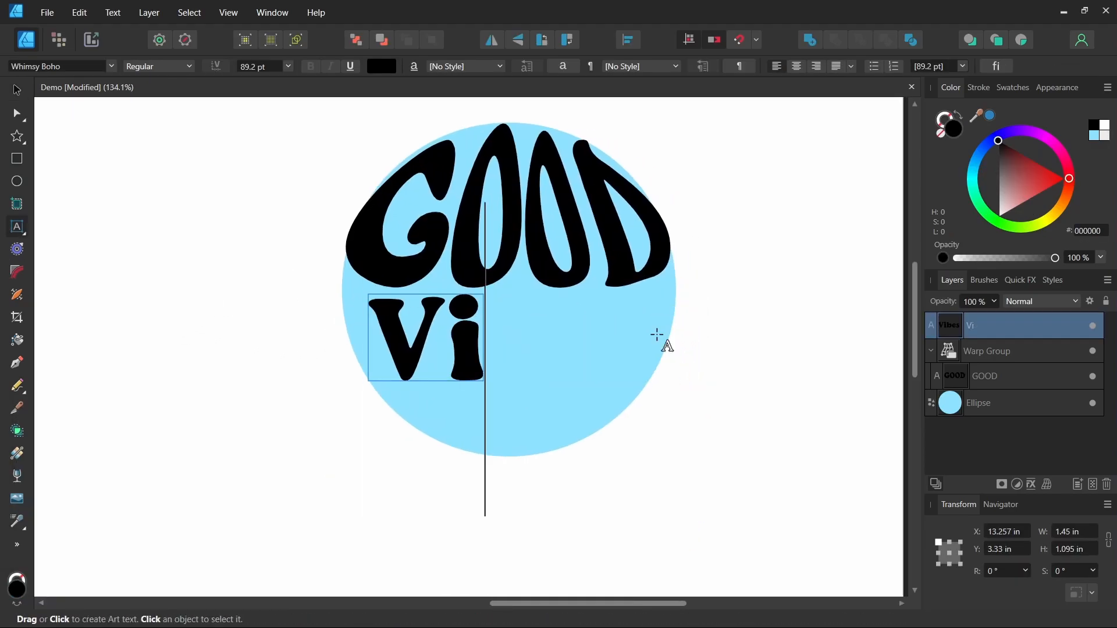
Retype the words as GOOD and ViBES, placing ViBES across the circle's lower half.
right_click(582, 349)
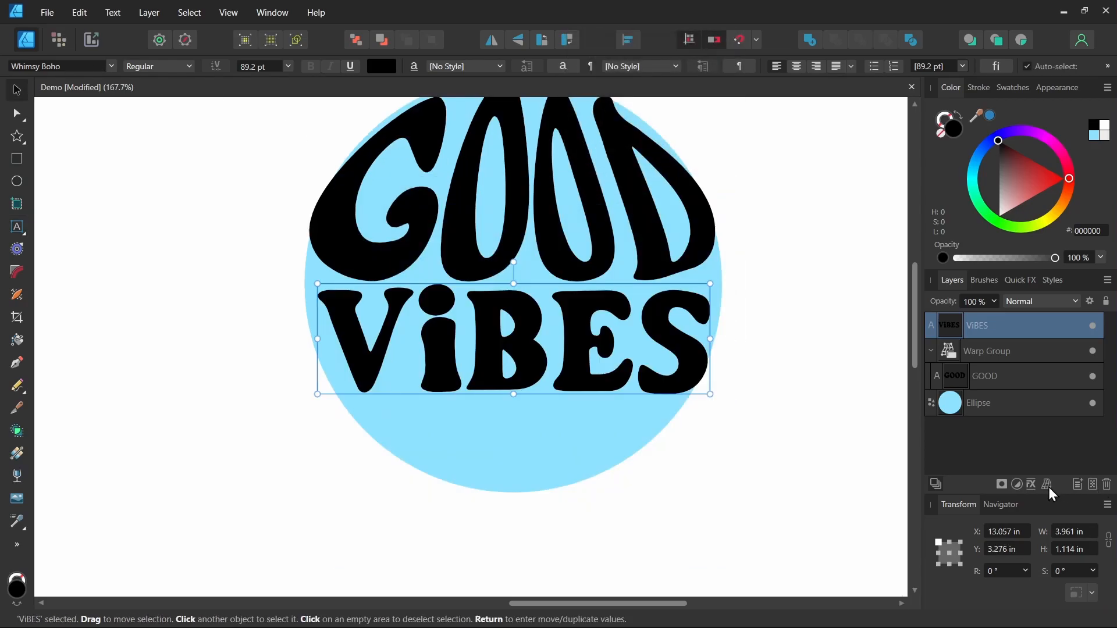
Wrap ViBES in its own Quad warp group so its bottom can follow the circle.
click(1047, 484)
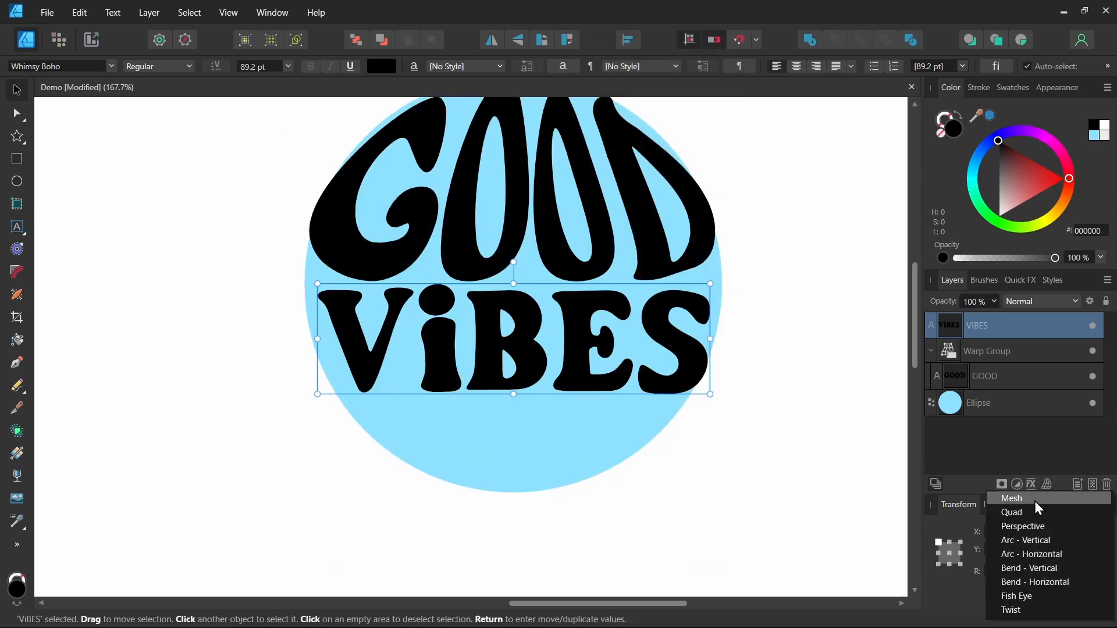
click(1012, 512)
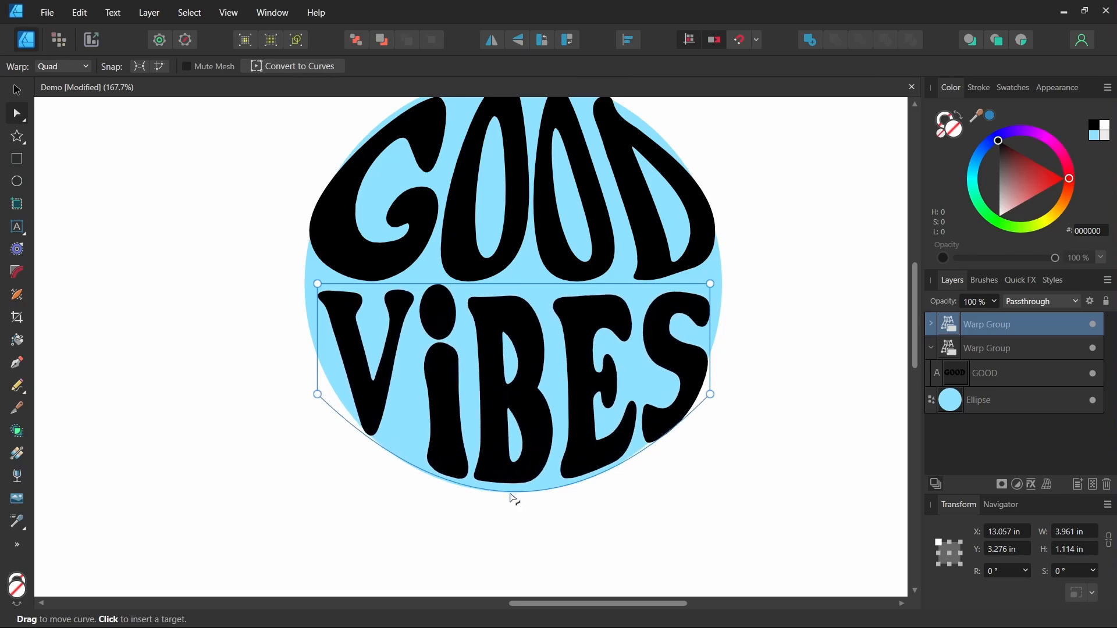